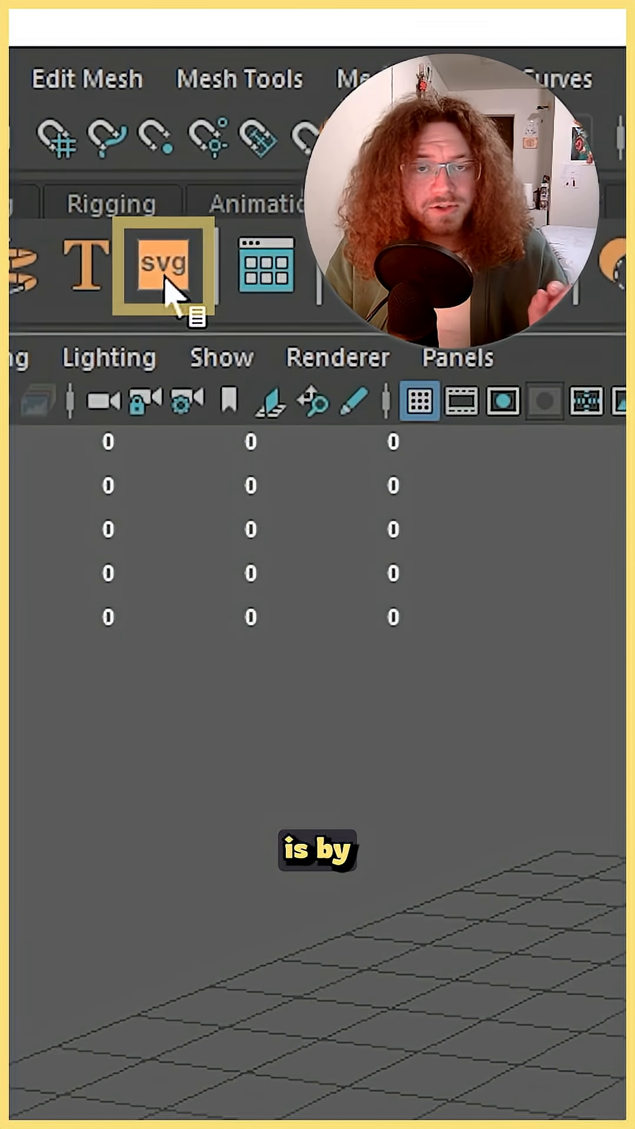
Step: Add an svgToPoly object from the MASH shelf, creating the default placeholder mesh
left_click(163, 266)
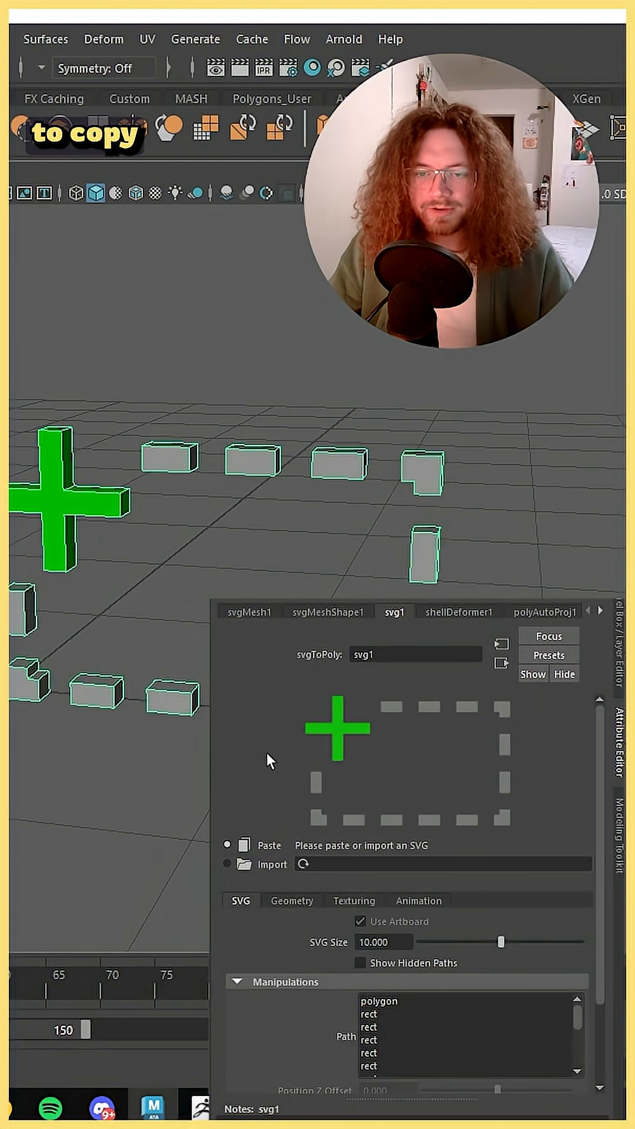
mouse_move(274, 881)
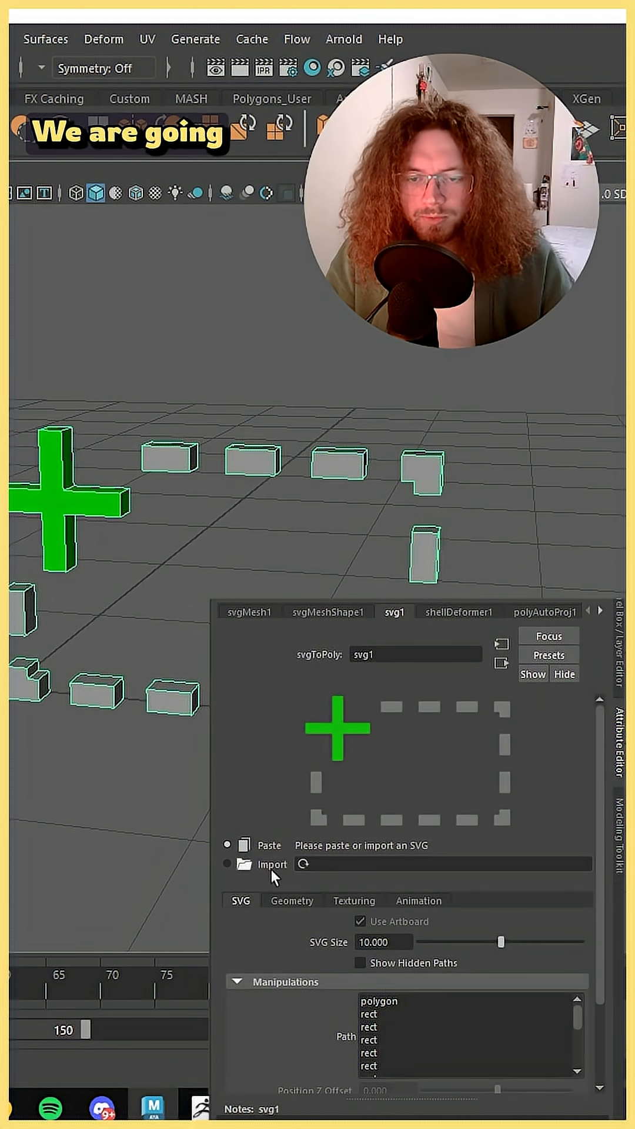
Step: Start an SVG import from the svg1 Attribute Editor and select the crying emoji file
left_click(242, 863)
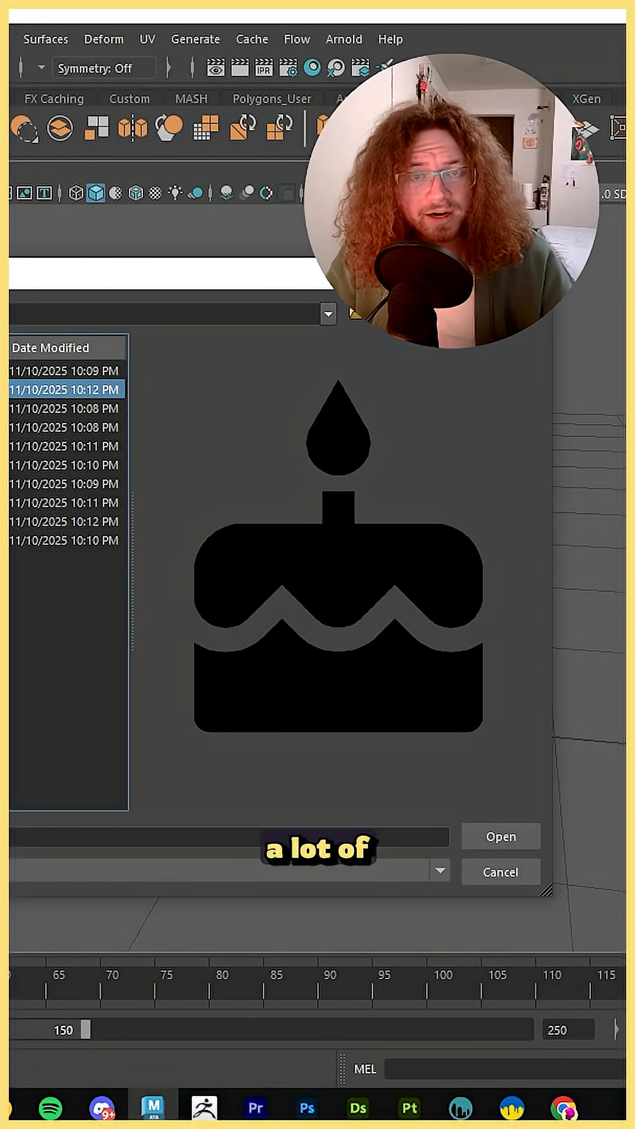
left_click(64, 501)
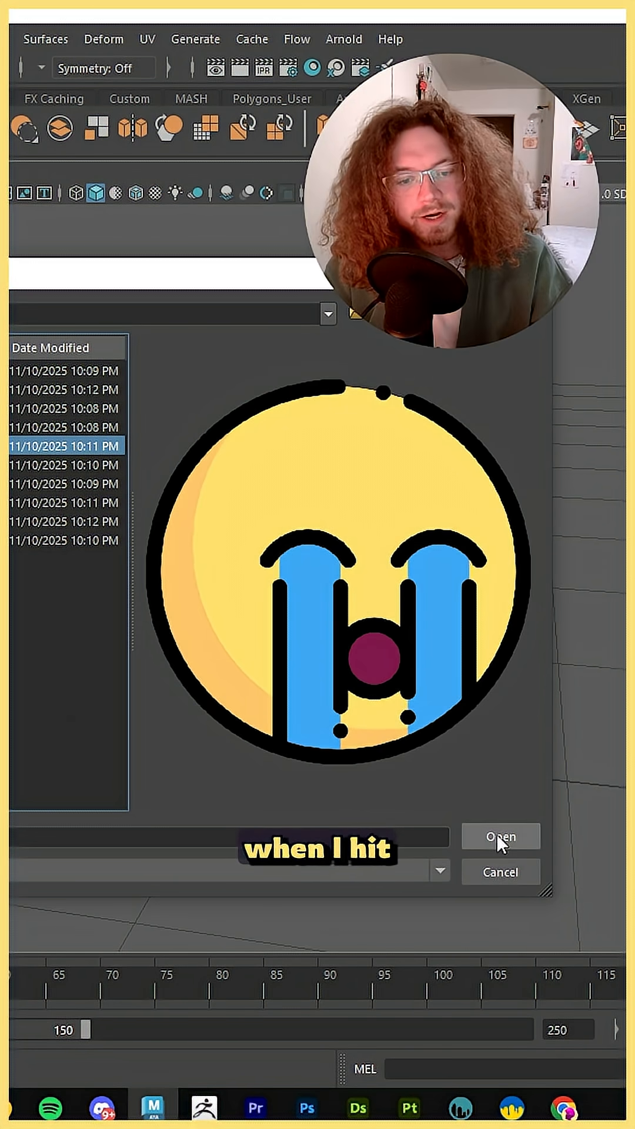
Step: Import the selected crying emoji SVG, replacing the placeholder with an extruded emoji mesh
left_click(499, 836)
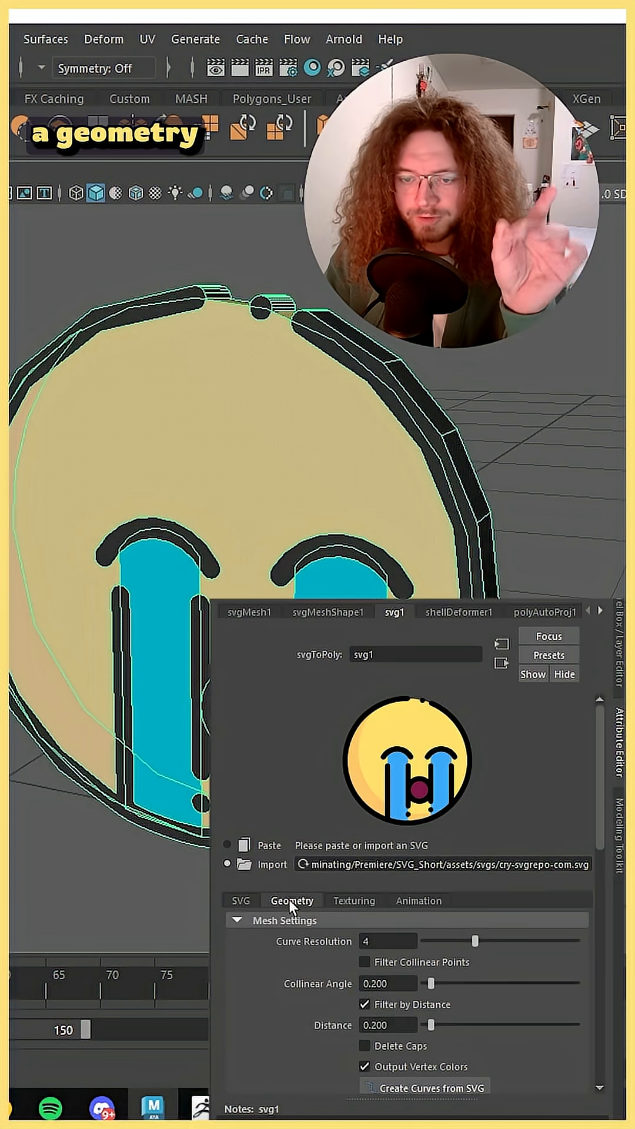
Step: On Geometry, set Curve Resolution 4, Collinear Angle 0.575, Distance 2.471, then create curves from the SVG
left_click(355, 900)
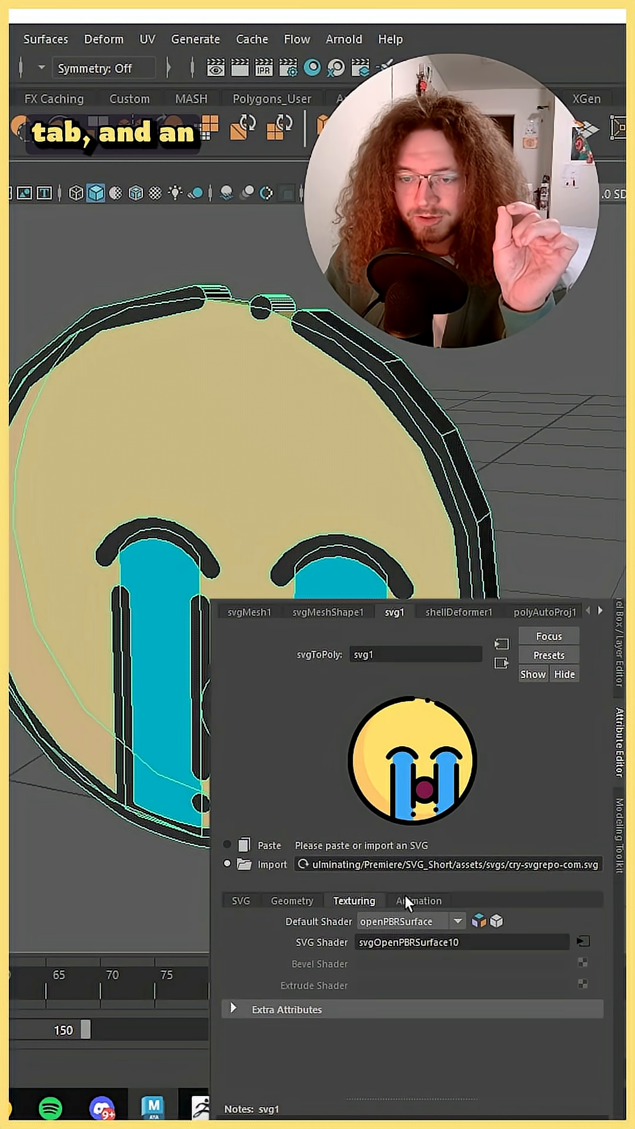
left_click(240, 900)
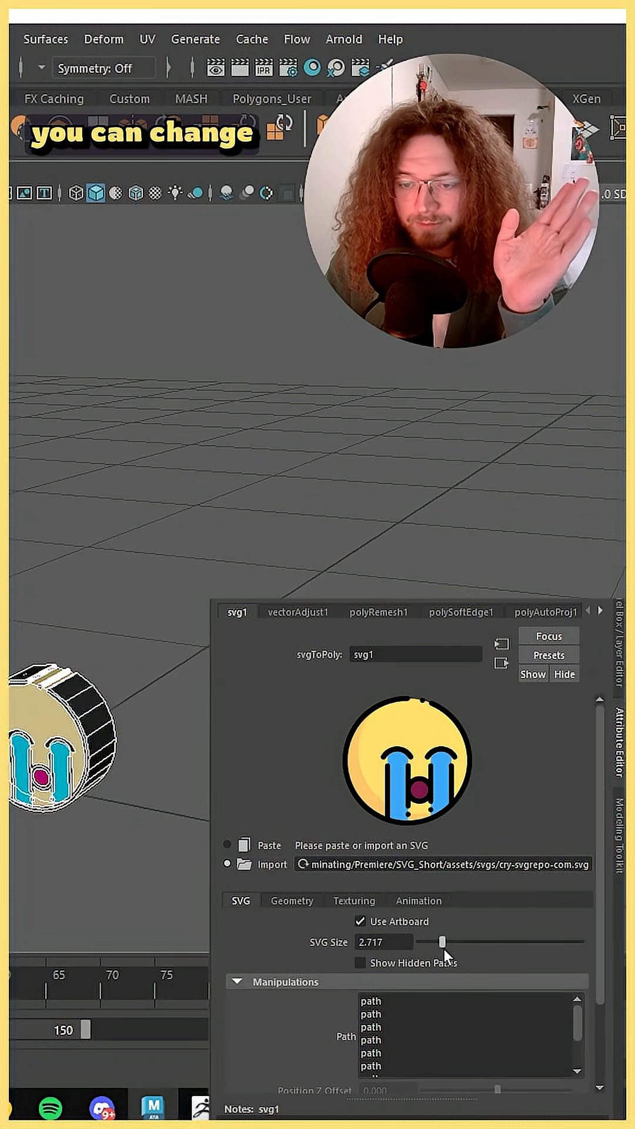
left_click(292, 900)
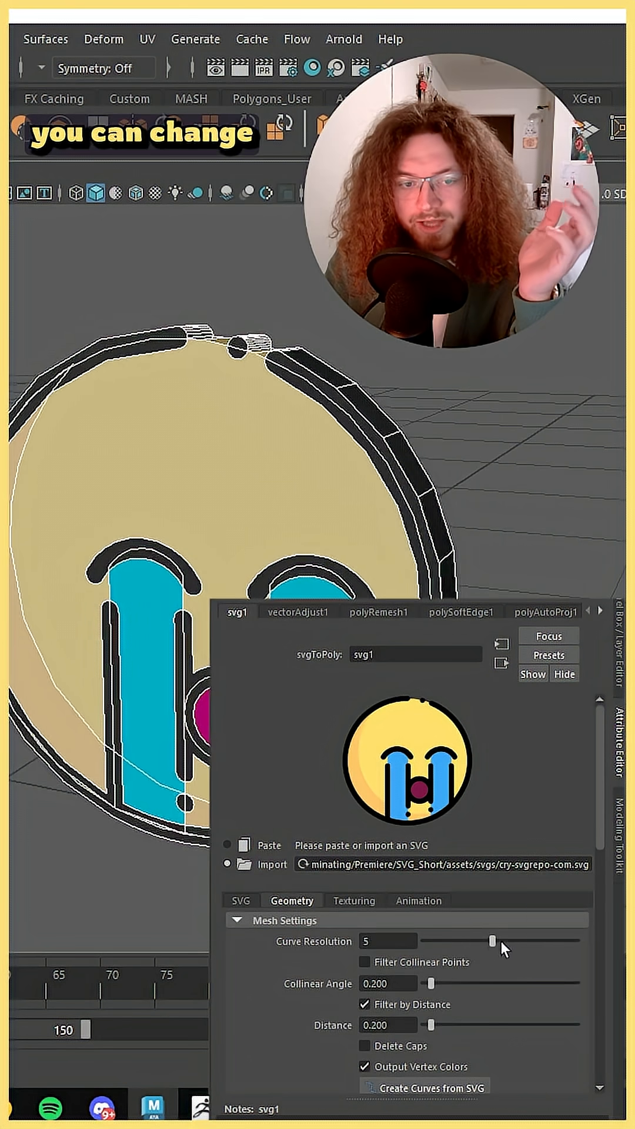
left_click_drag(491, 940, 427, 941)
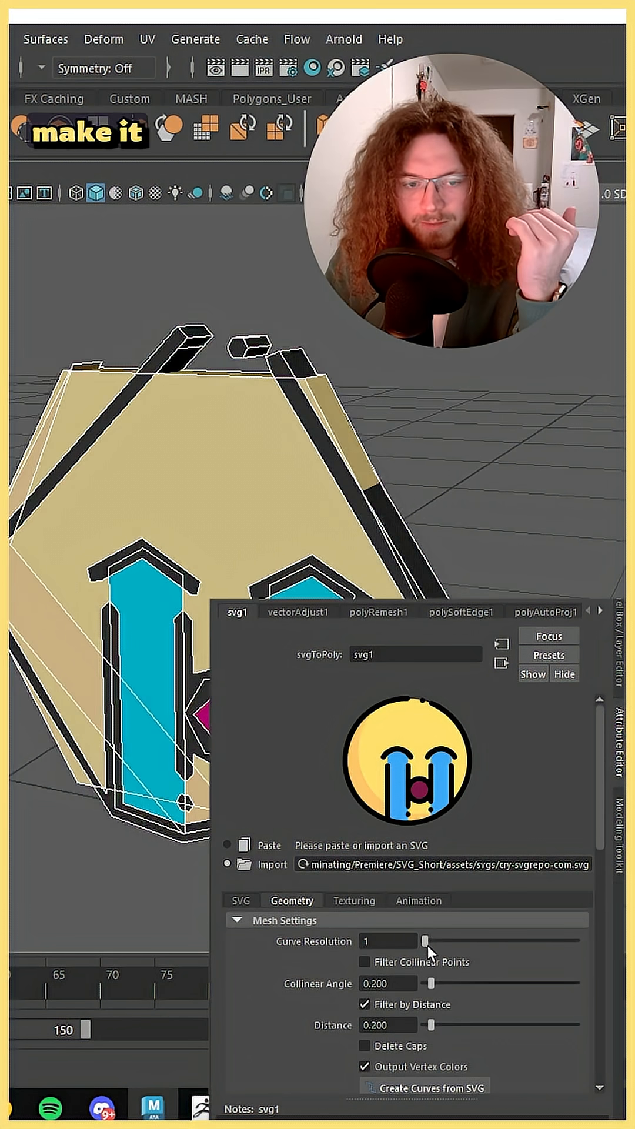
left_click_drag(428, 941, 458, 941)
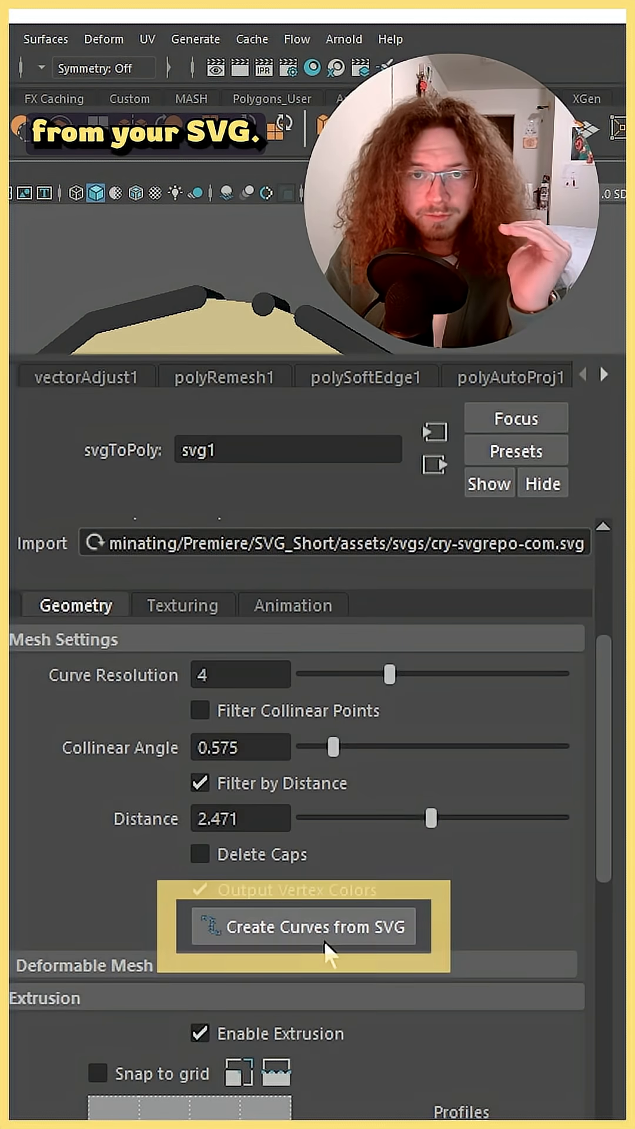
left_click(304, 927)
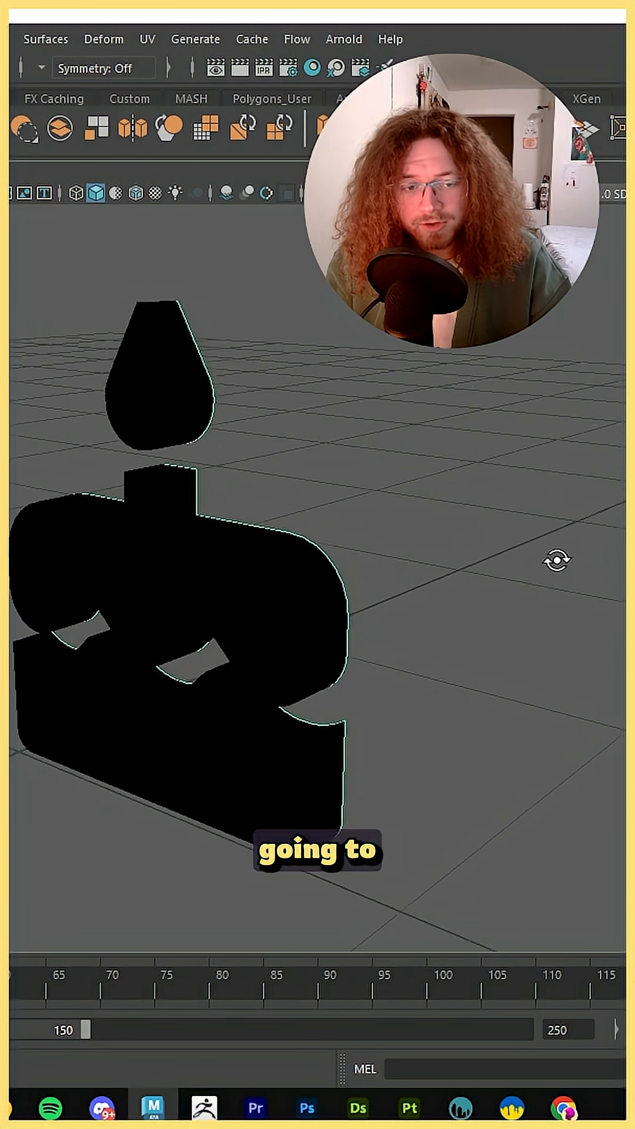